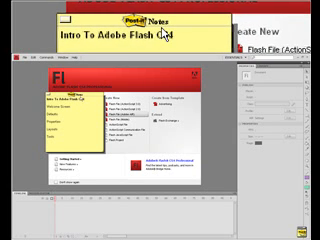
Move past the Welcome Screen and set the document frame rate to 24.00 fps
text(Welcome Screen)
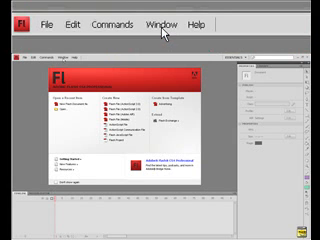
click(65, 18)
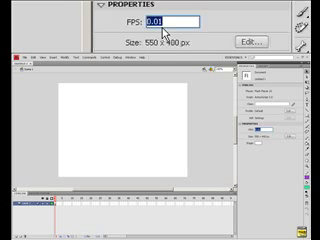
text(24.00)
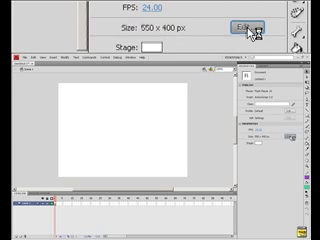
Bring up the Document Properties dialog for the stage size and background via Edit
click(257, 33)
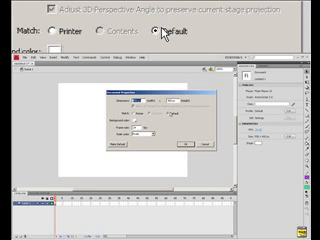
scroll(down, 3)
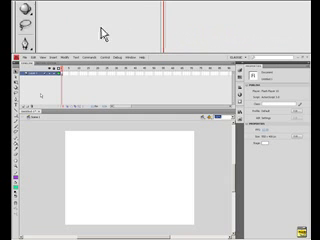
mouse_move(112, 28)
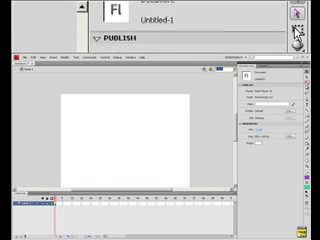
mouse_move(301, 24)
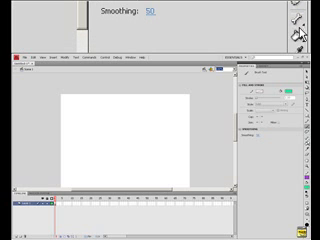
mouse_move(293, 25)
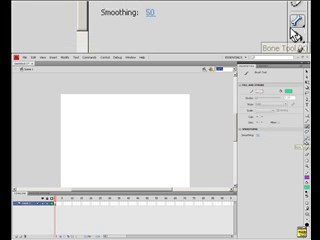